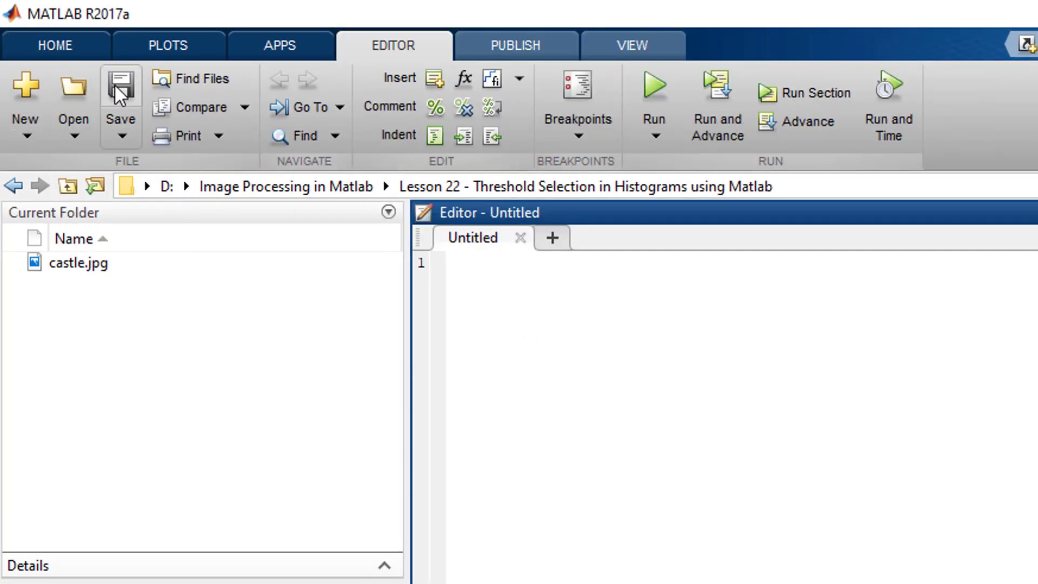
Step: Save the untitled script as threshold_selection.m in the Lesson 22 folder
left_click(120, 103)
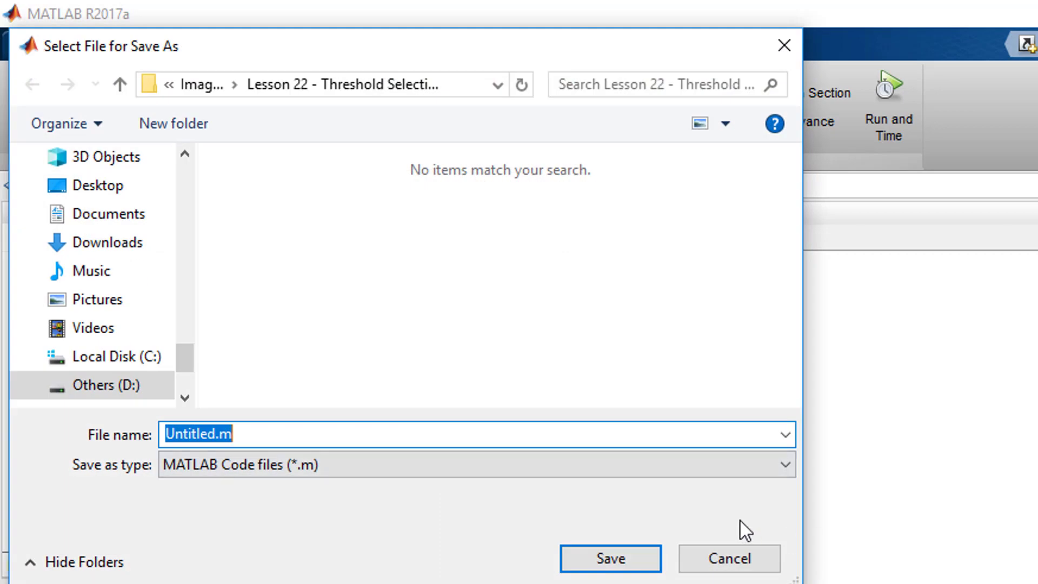
type("threshold")
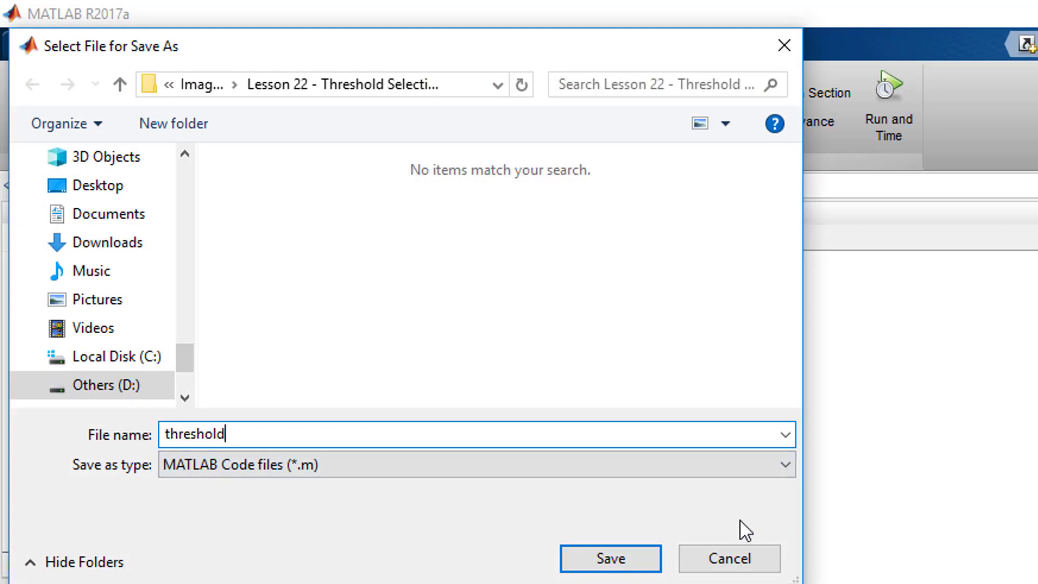
type("_selection")
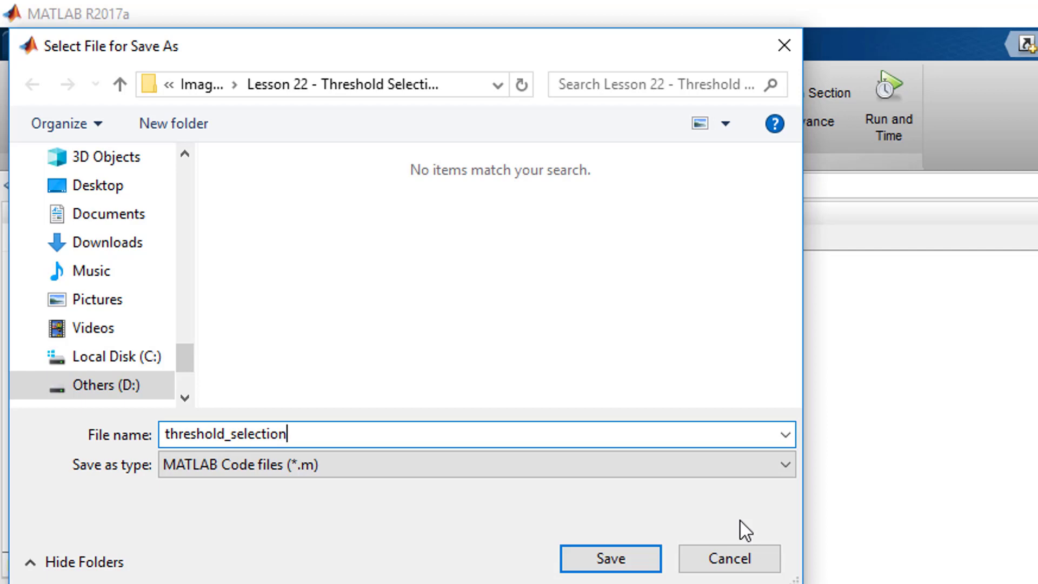
left_click(610, 558)
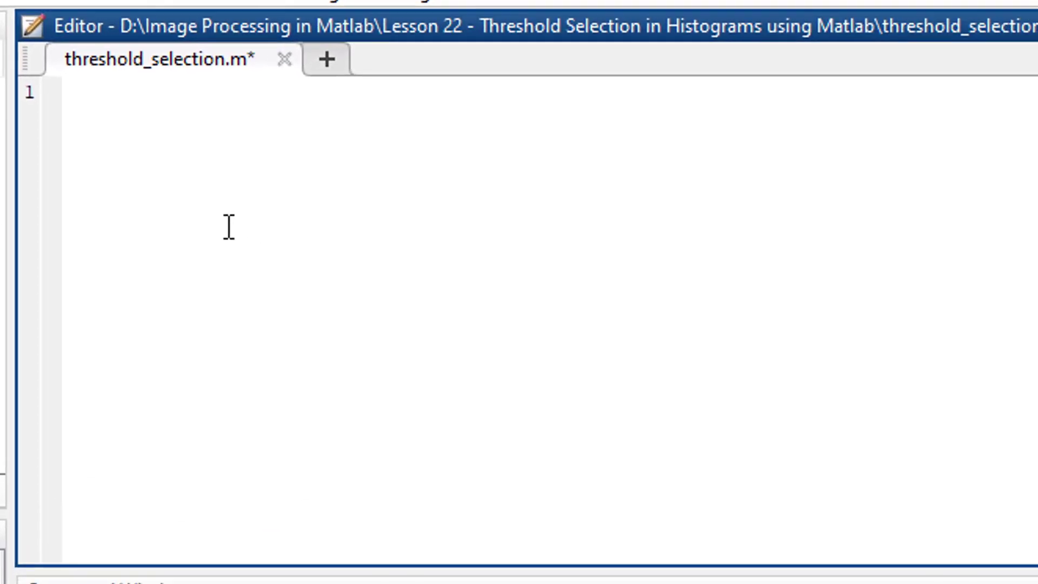
Step: Write image = imread('castle.jpg'); to load the castle picture
type("image = i")
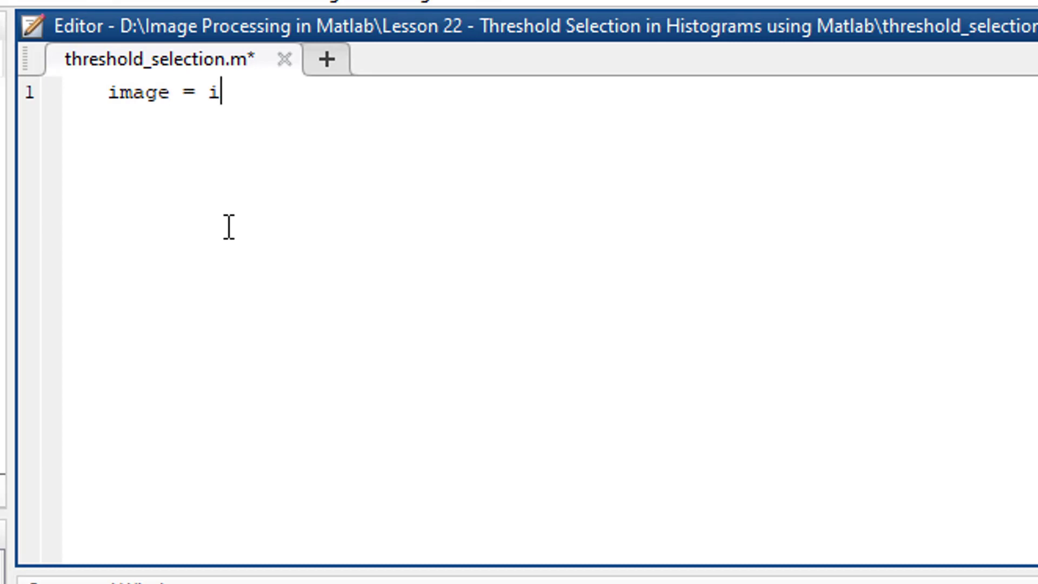
type("mread(")
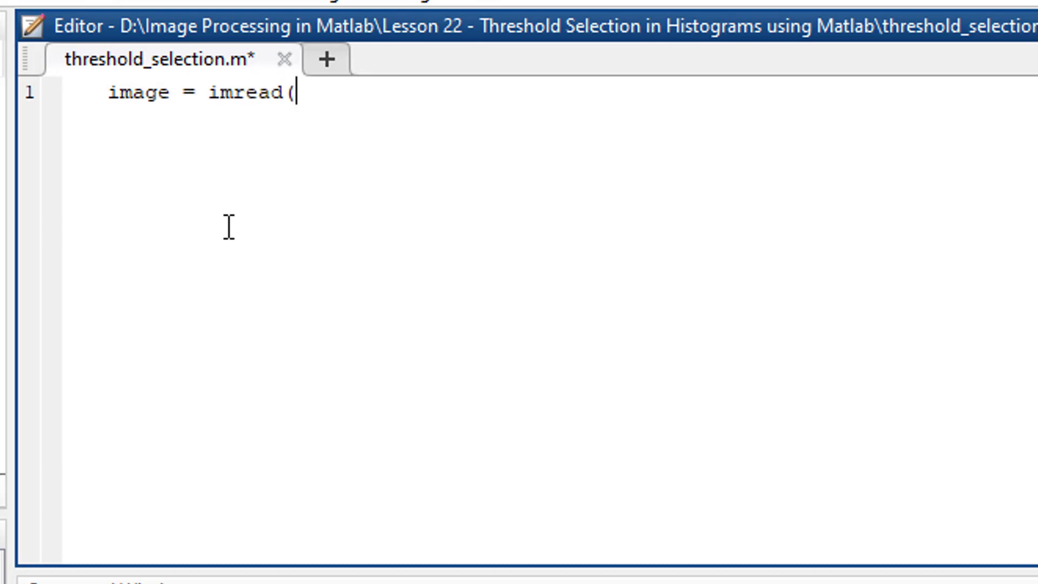
type("'cas")
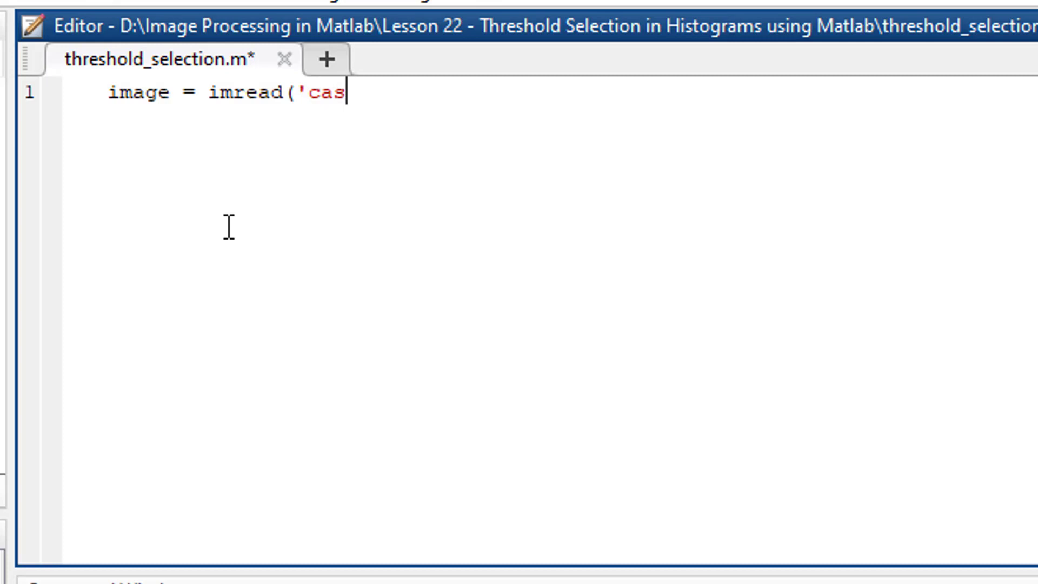
type("tle.j")
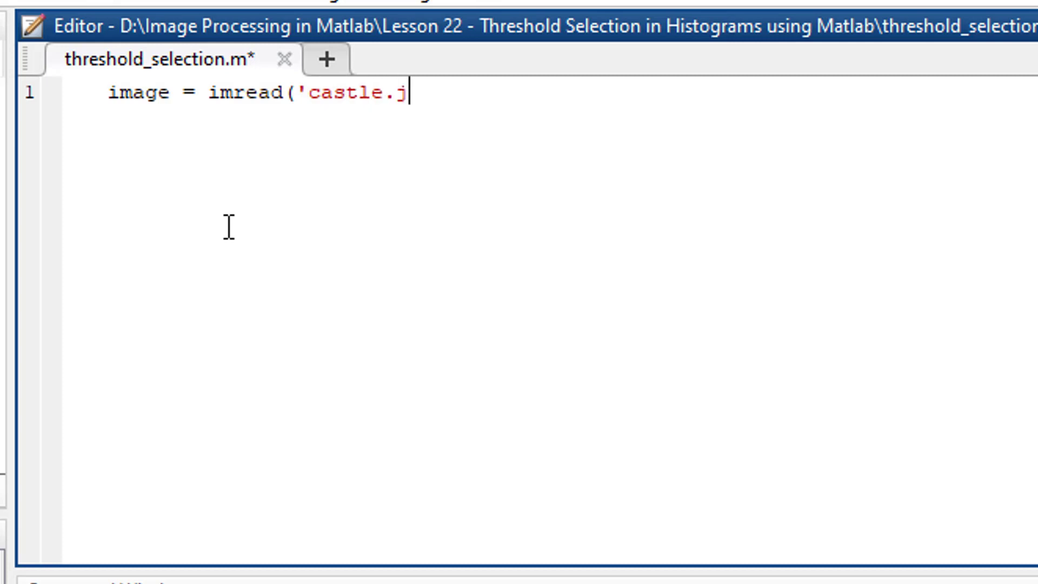
type("pg'")
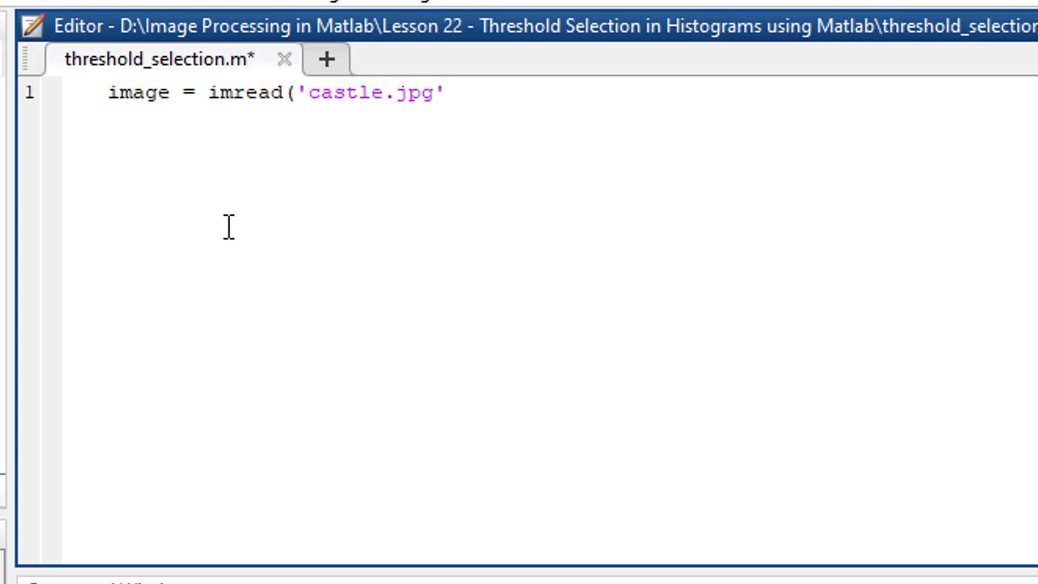
type(");")
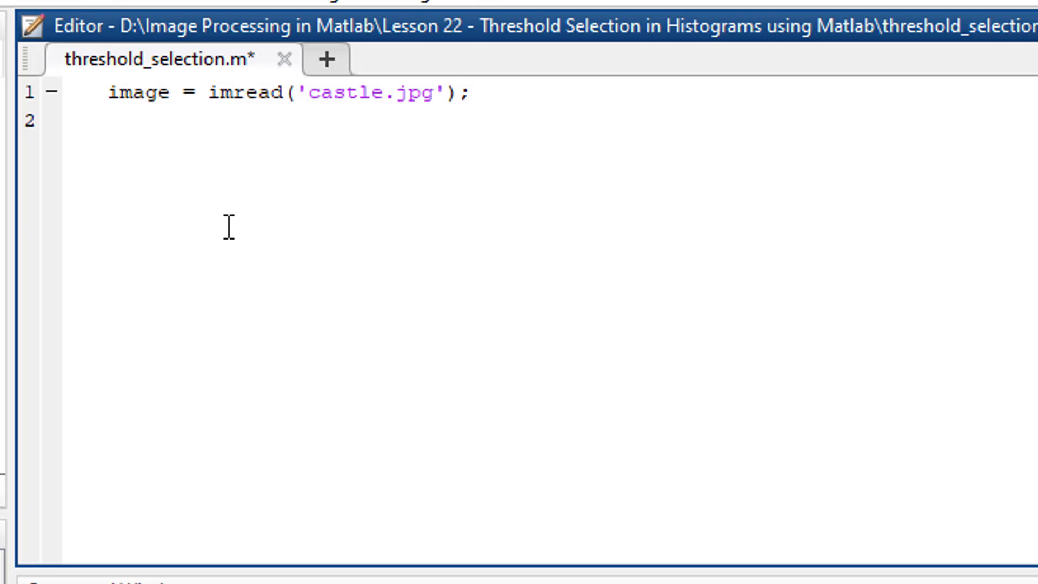
Step: Write threshold_value = graythresh(image); to compute the threshold
type("threshol")
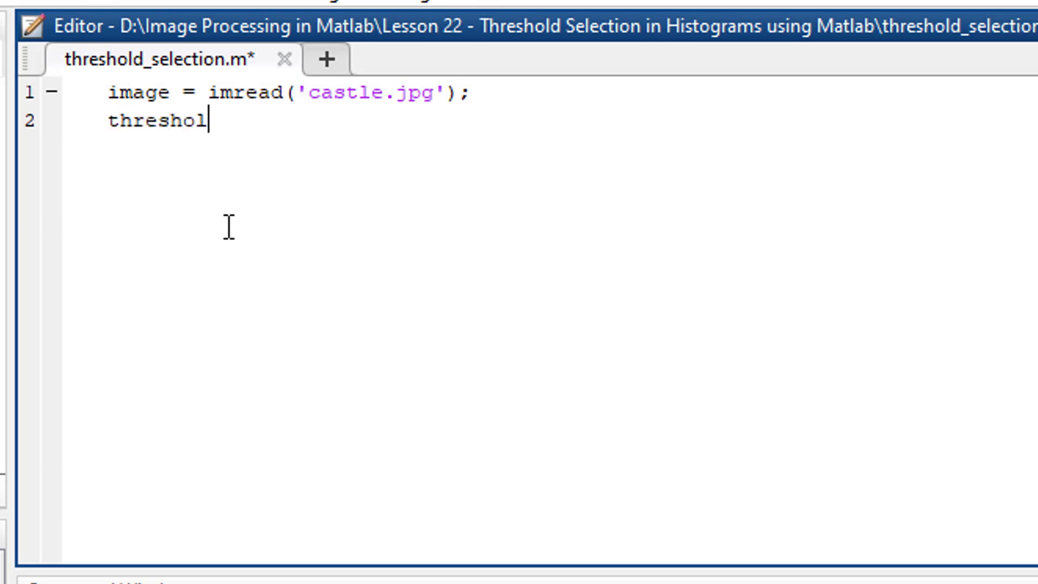
type("d_value")
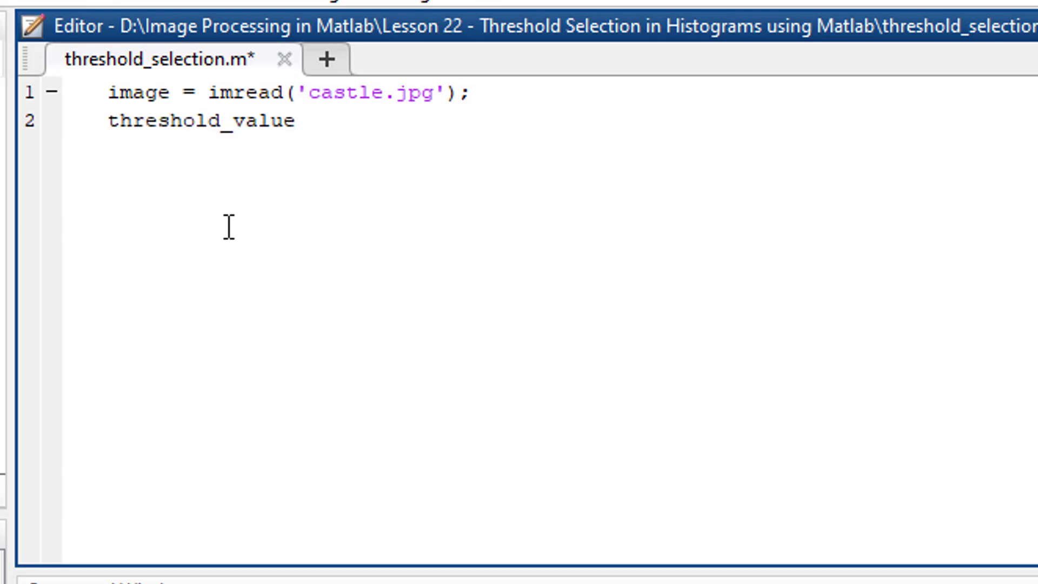
type("= gray")
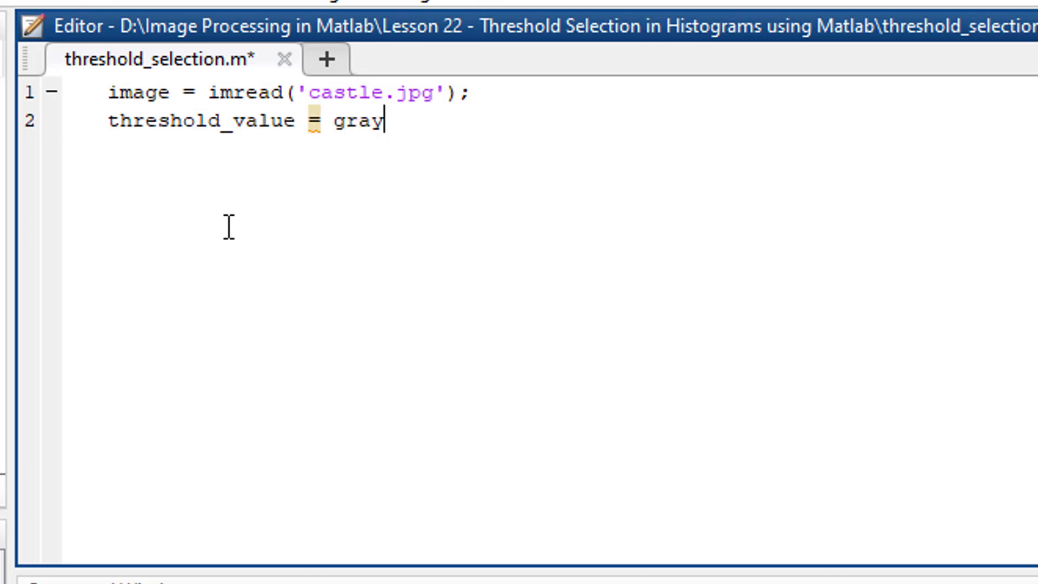
type("thresh")
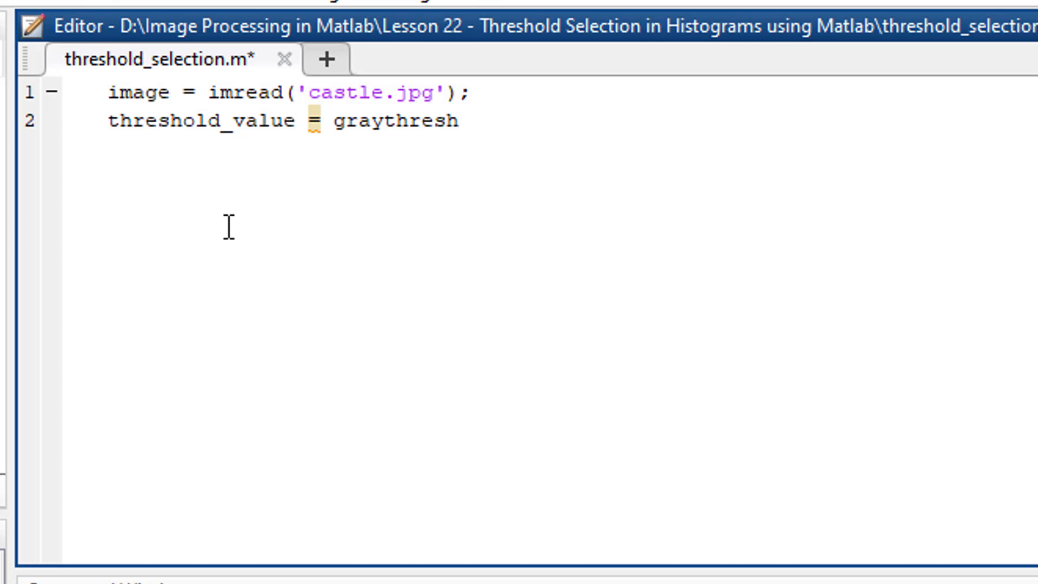
type("(image")
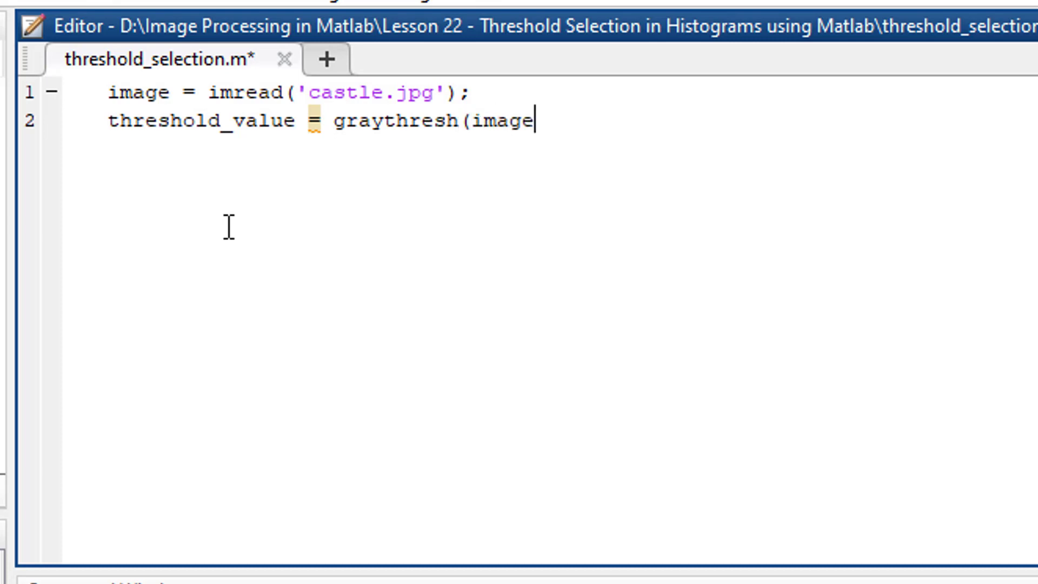
type(");")
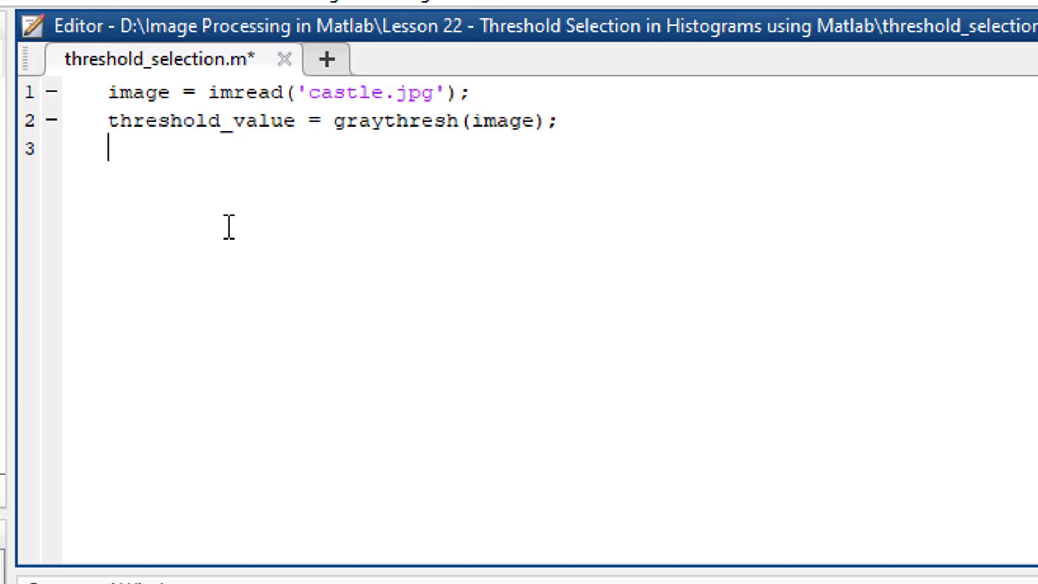
Step: Write threshold_image = im2bw(image,threshold_value); as the third line
type("thre")
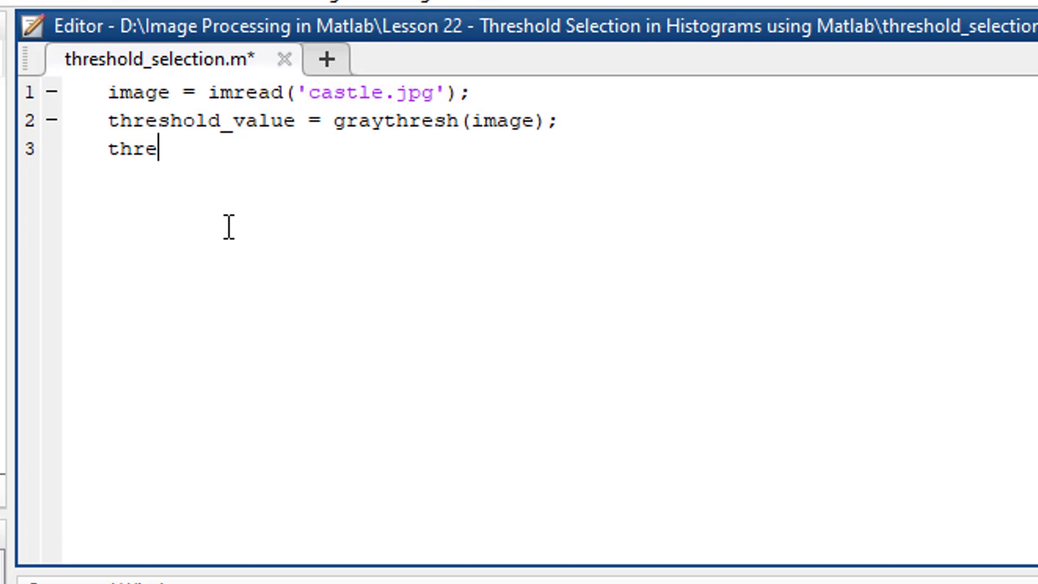
type("shold_i")
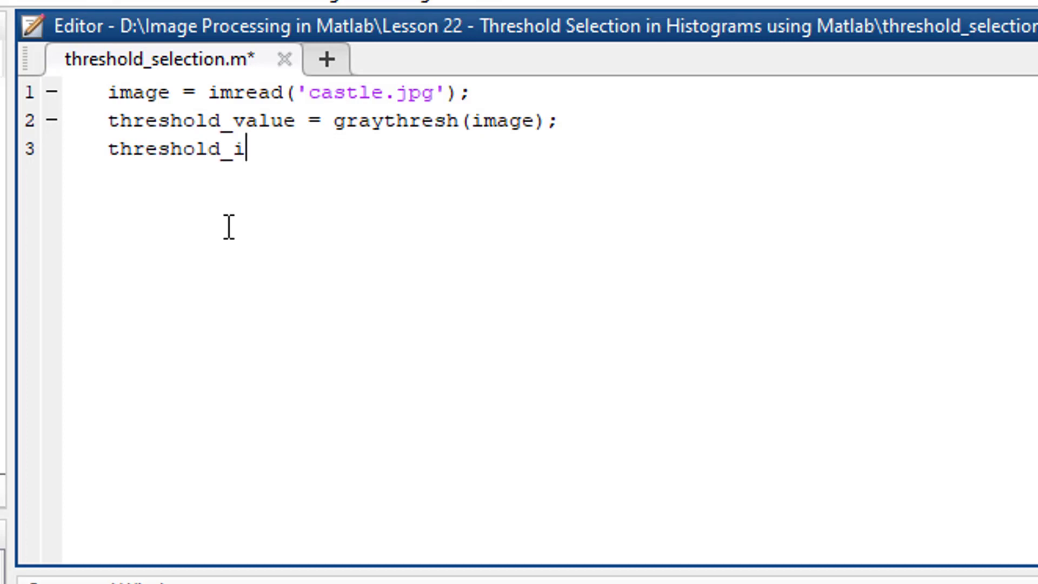
type("mage =")
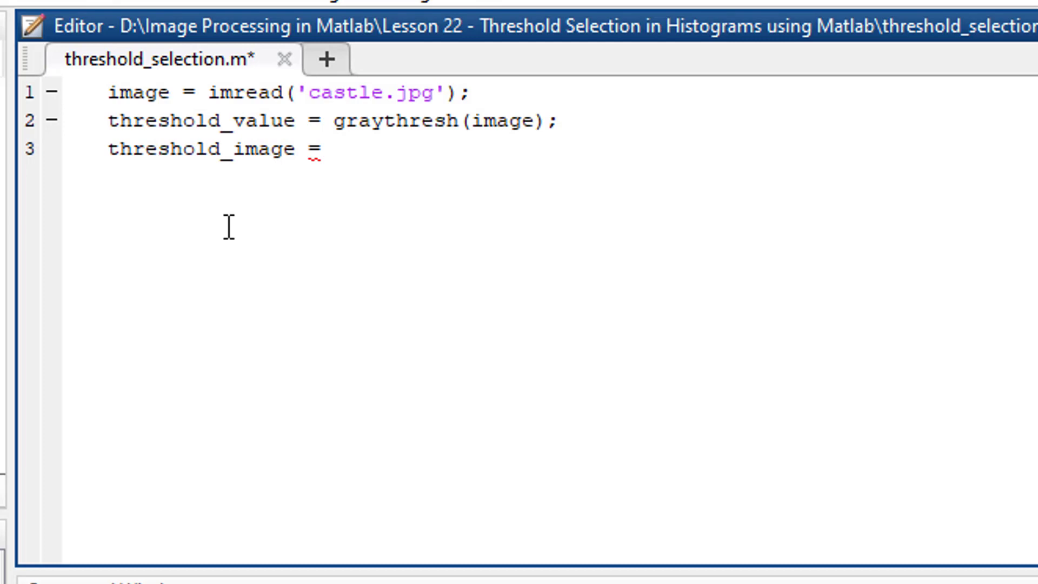
left_click(334, 149)
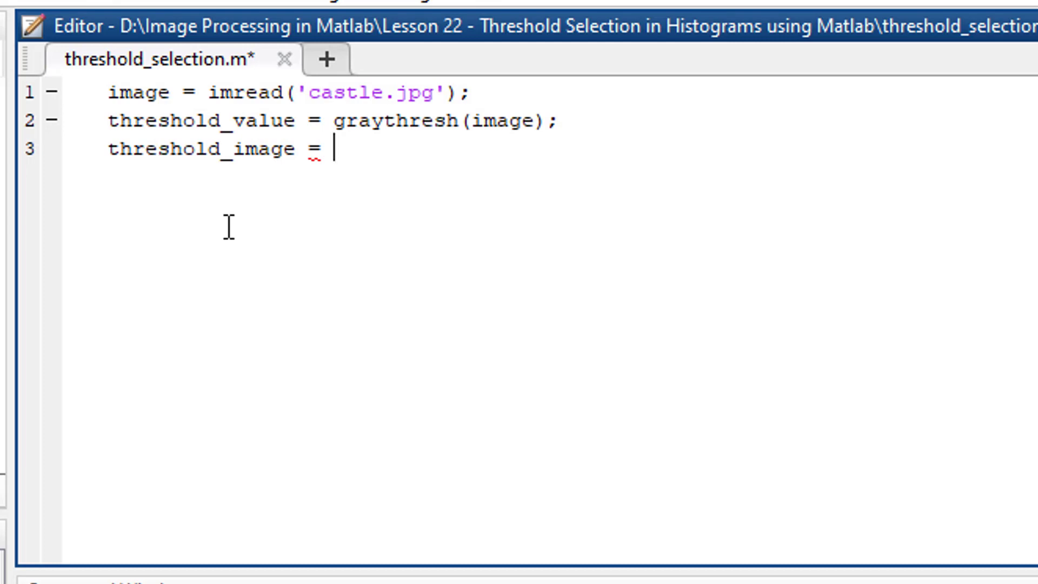
type("im2")
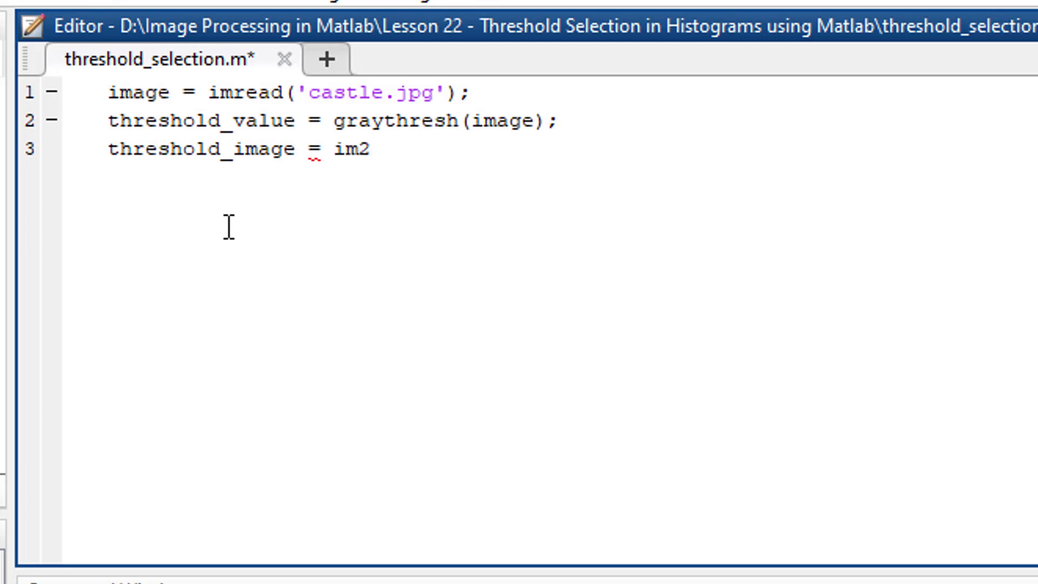
type("b")
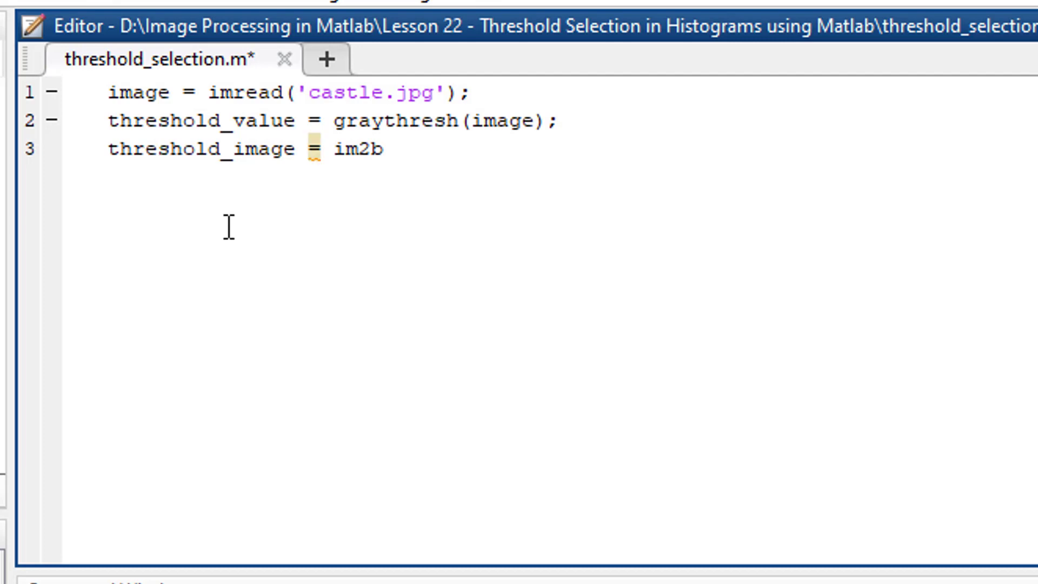
type("w(image")
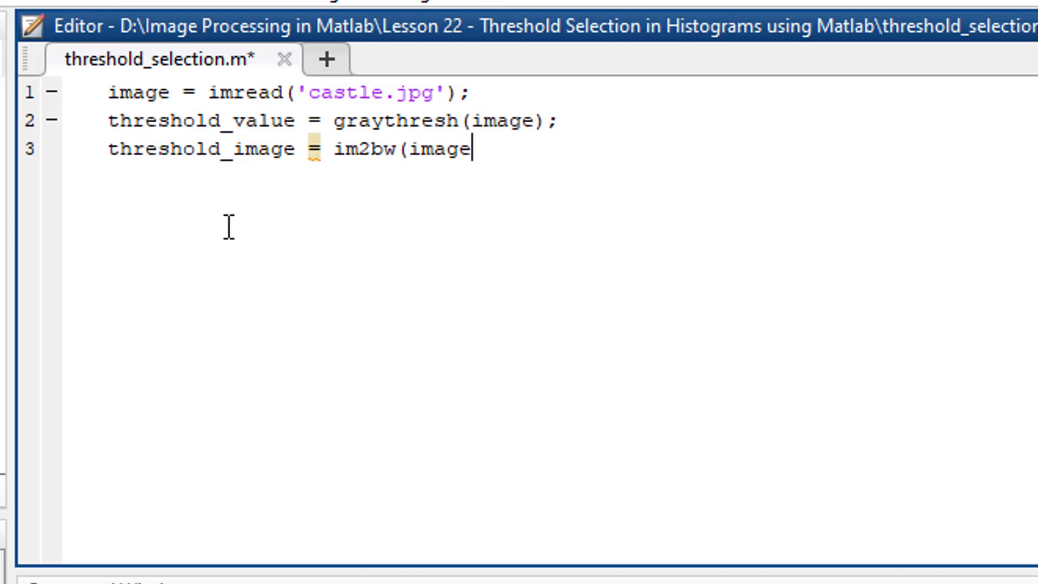
type(",thresho")
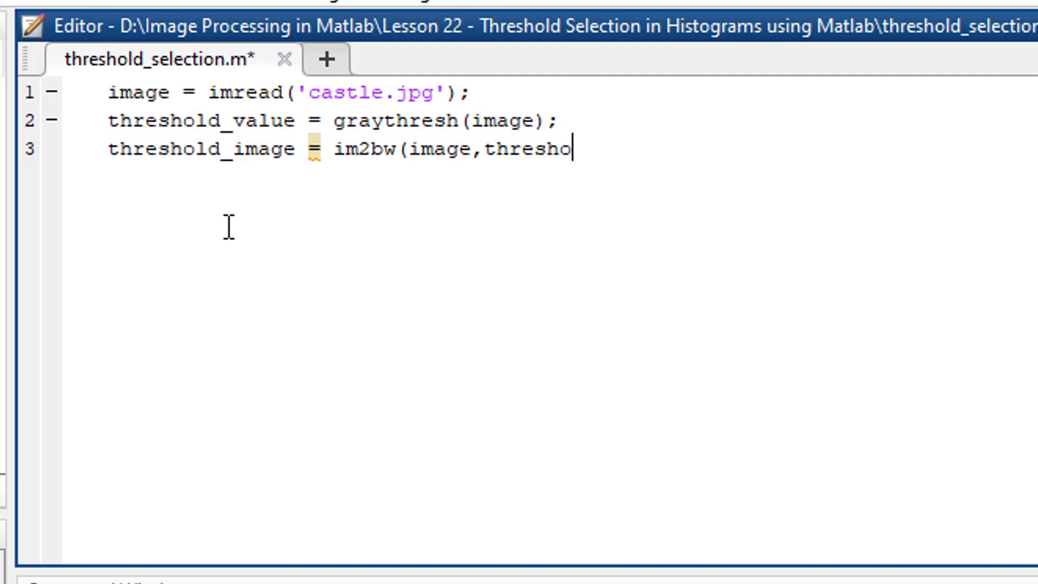
type("ld_v")
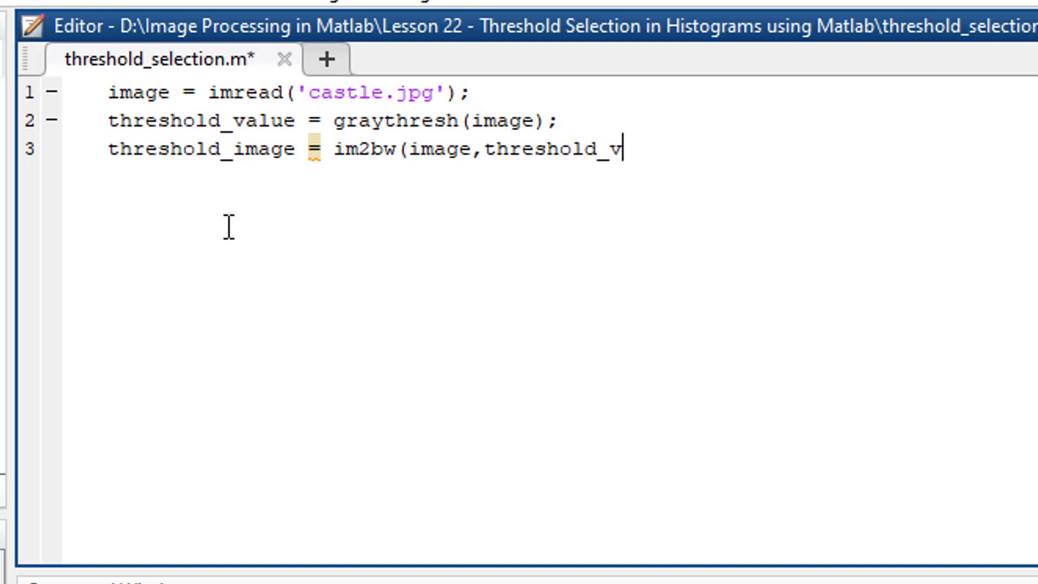
type("alue)")
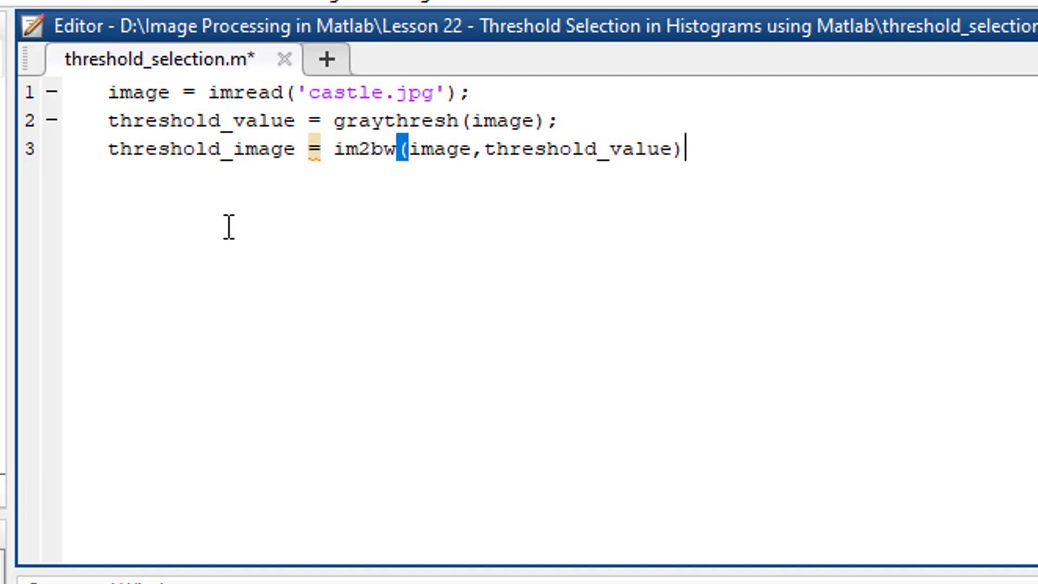
type(";")
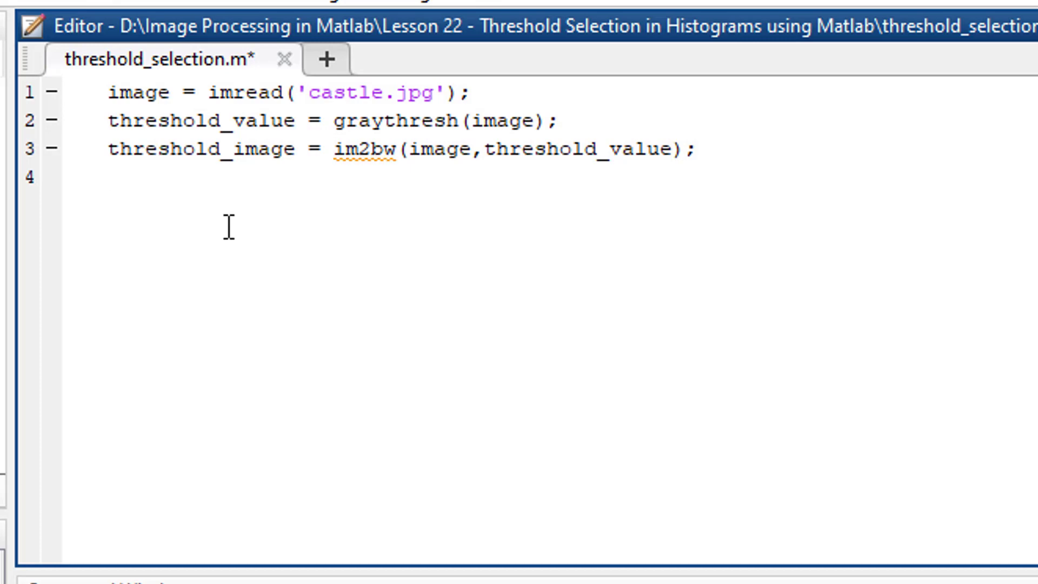
Step: Add imshow(threshold_image); and run the script to view the black-and-white castle
type("imsho")
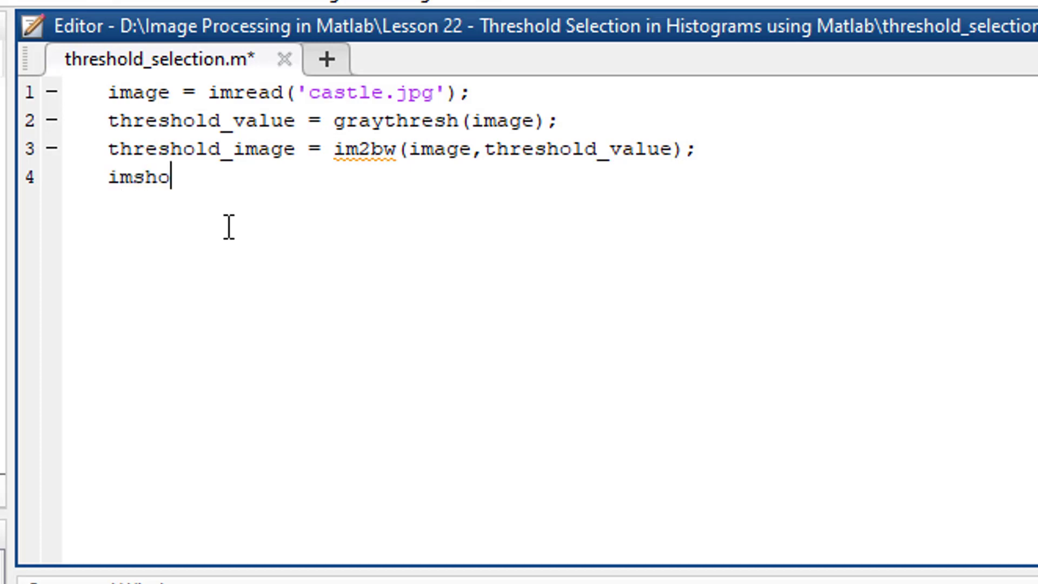
type("w(")
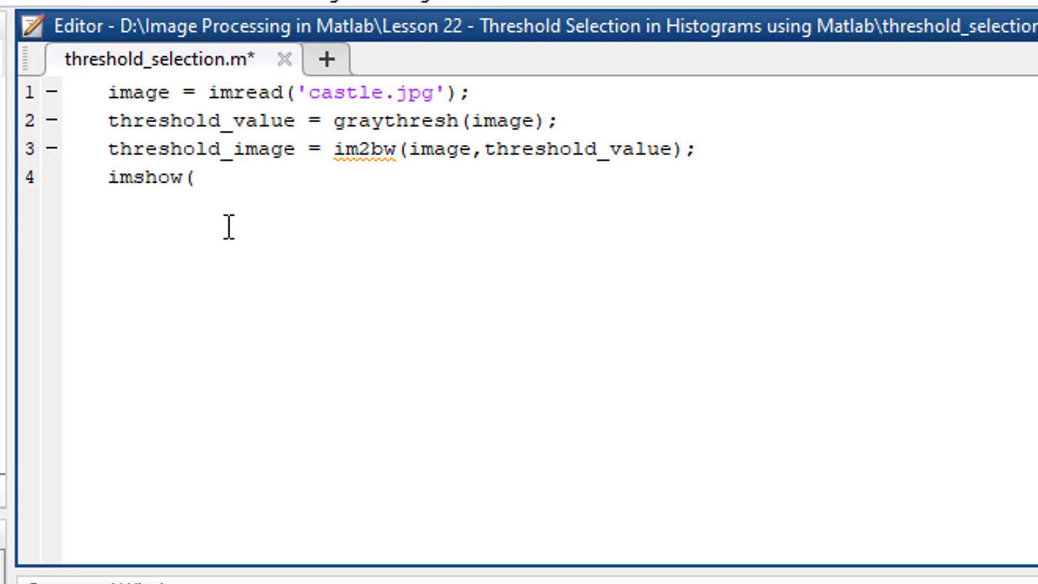
type("threshold")
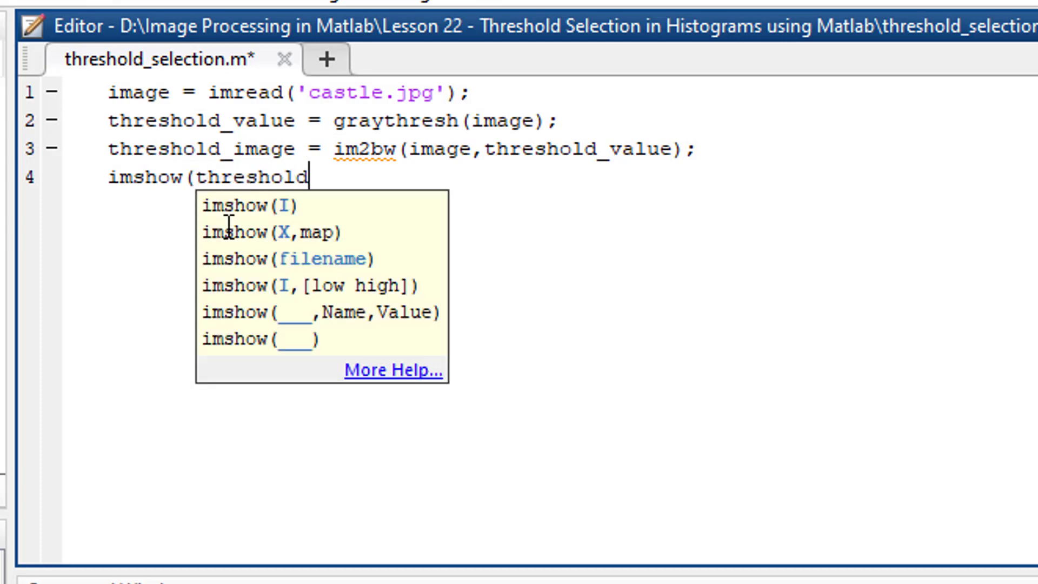
type("_image")
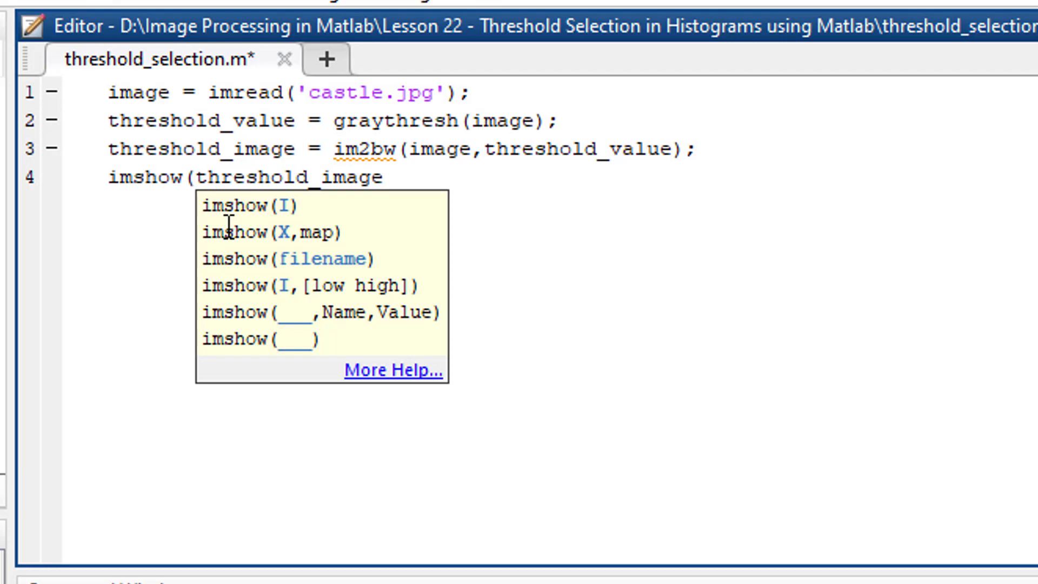
type(");")
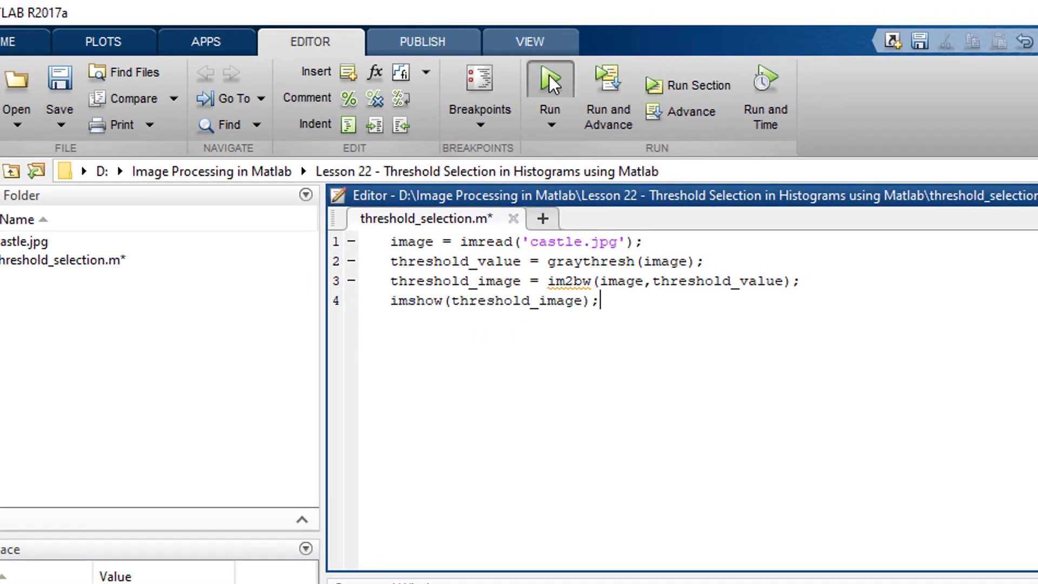
left_click(549, 78)
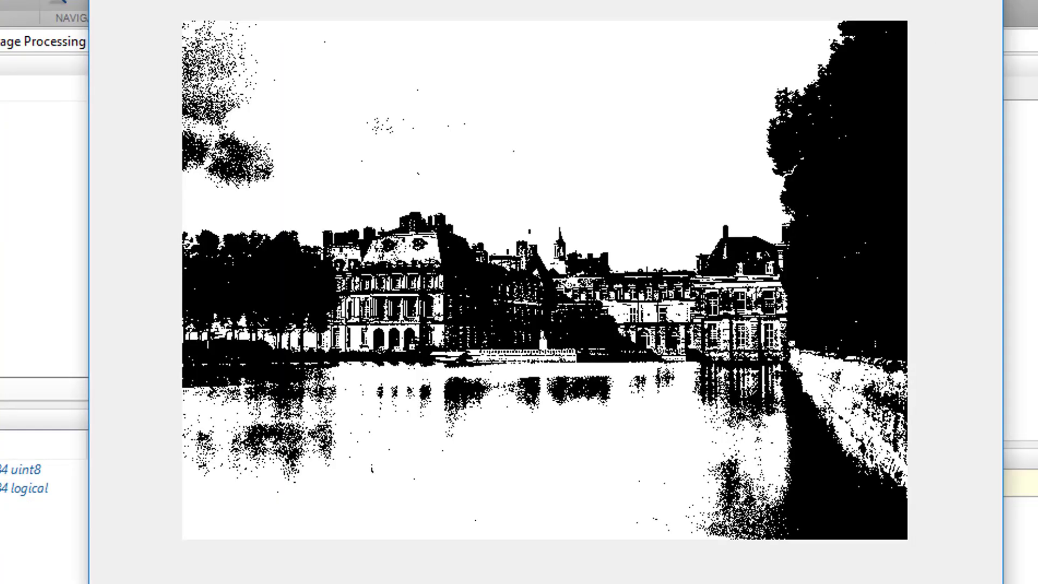
mouse_move(487, 94)
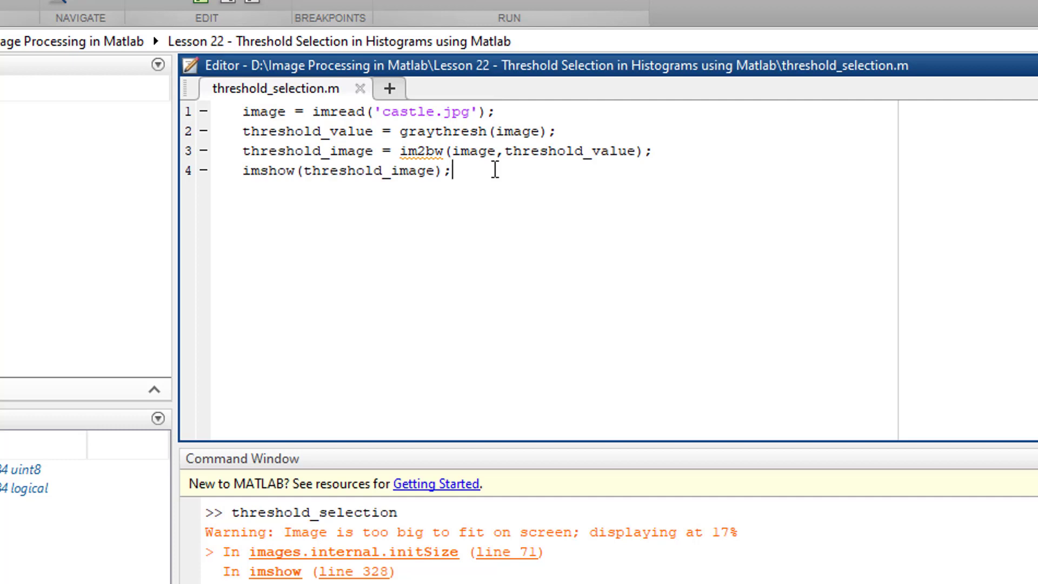
Step: Write subplot(1,2,1),imshow(threshold_image); and begin the second subplot's imshow call
type("subplot(")
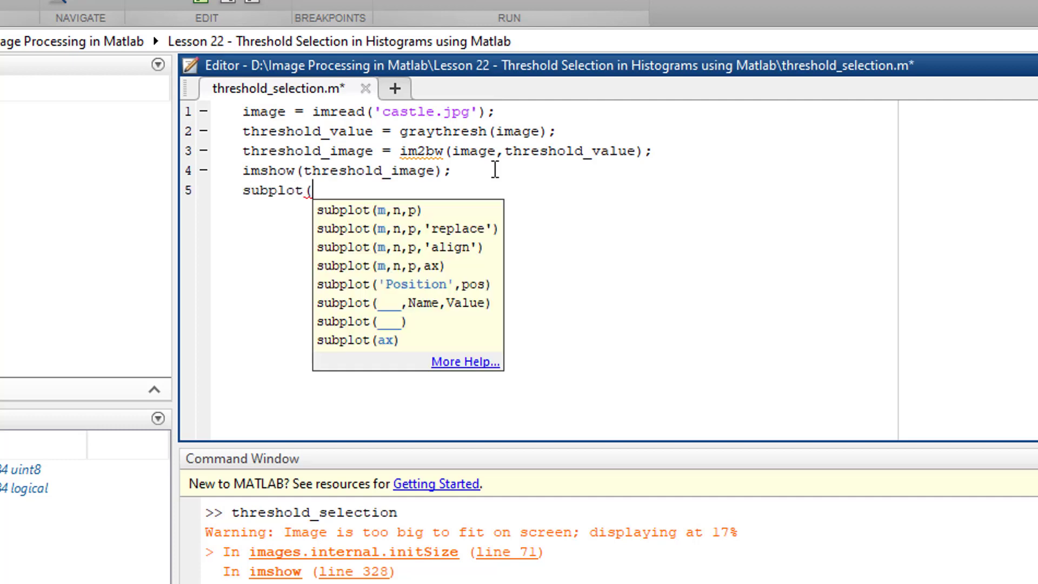
type("1,2,1),ims")
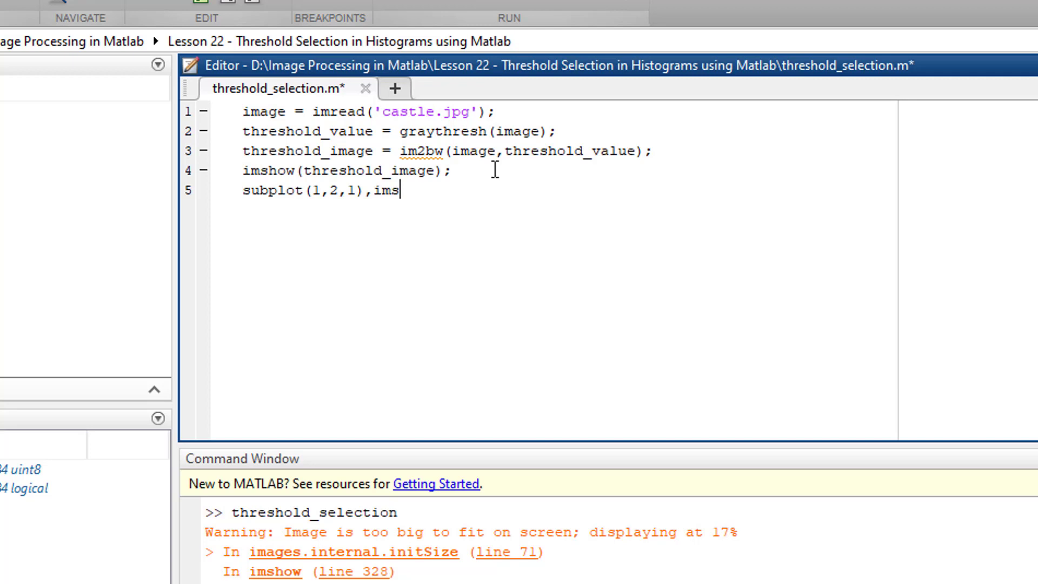
type("how(threshold")
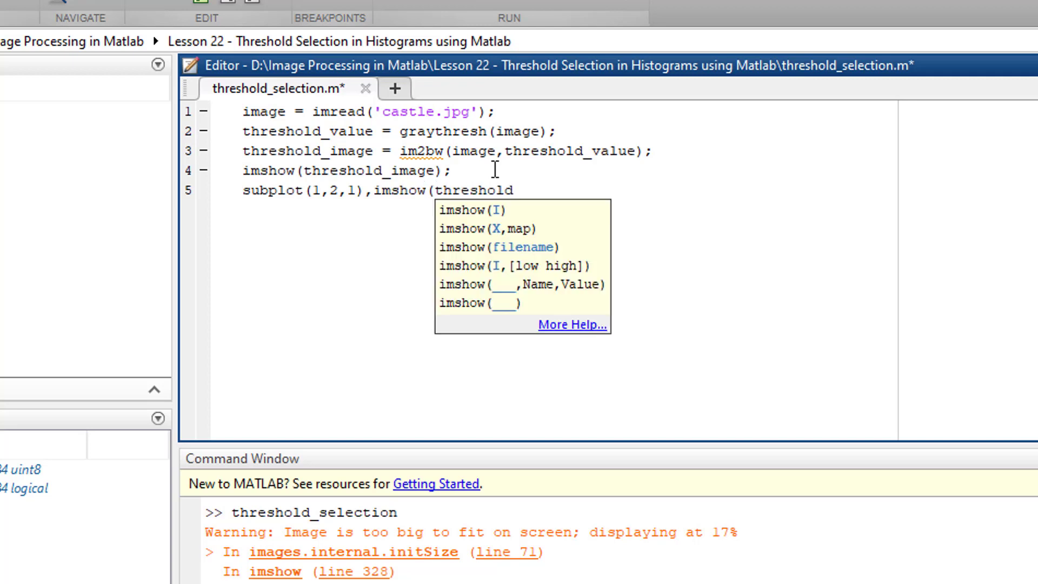
type("_image);")
type("subplot(1,2,2")
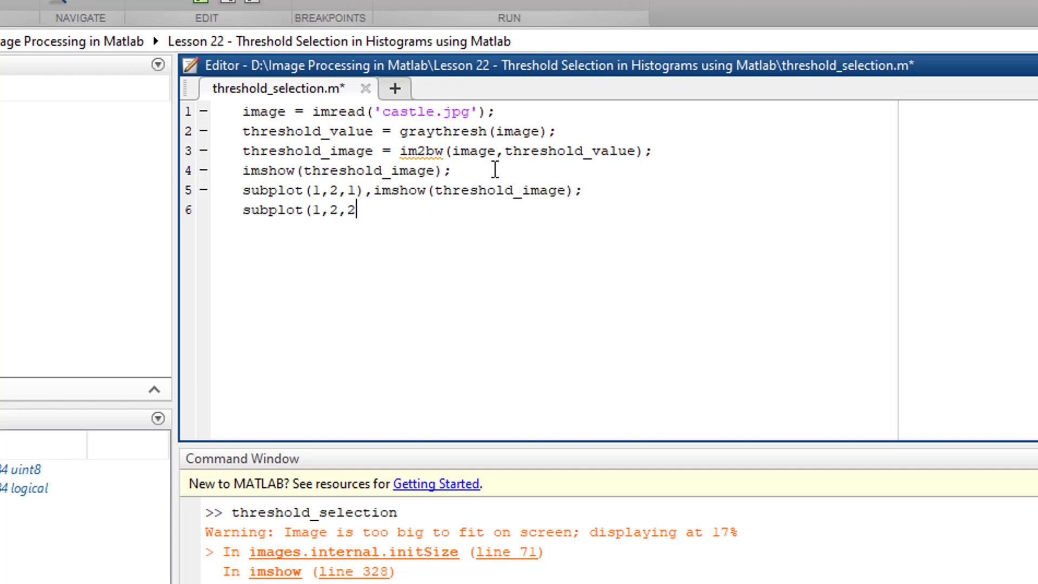
type("), imsho")
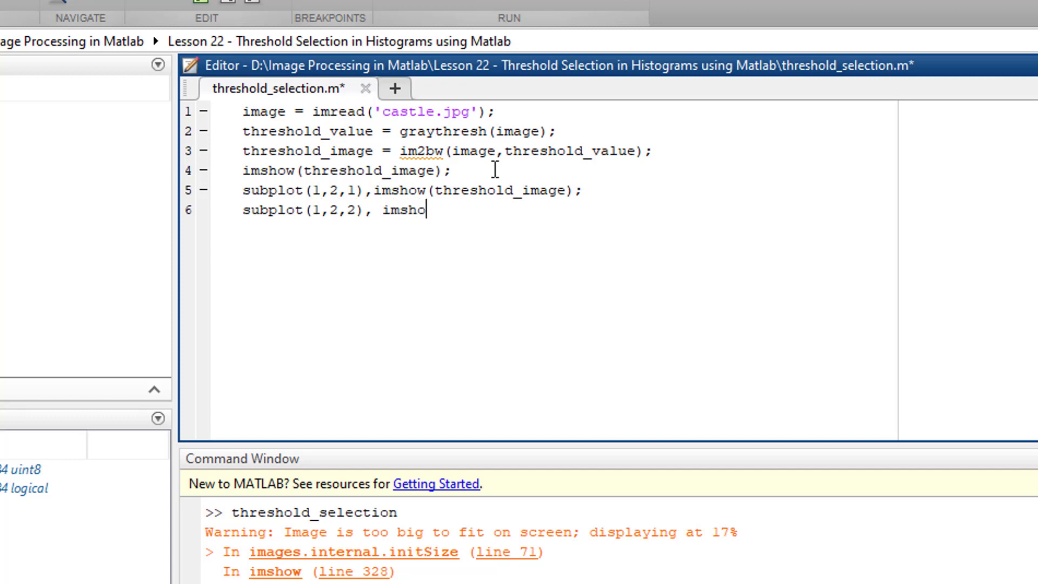
type("w(threshol")
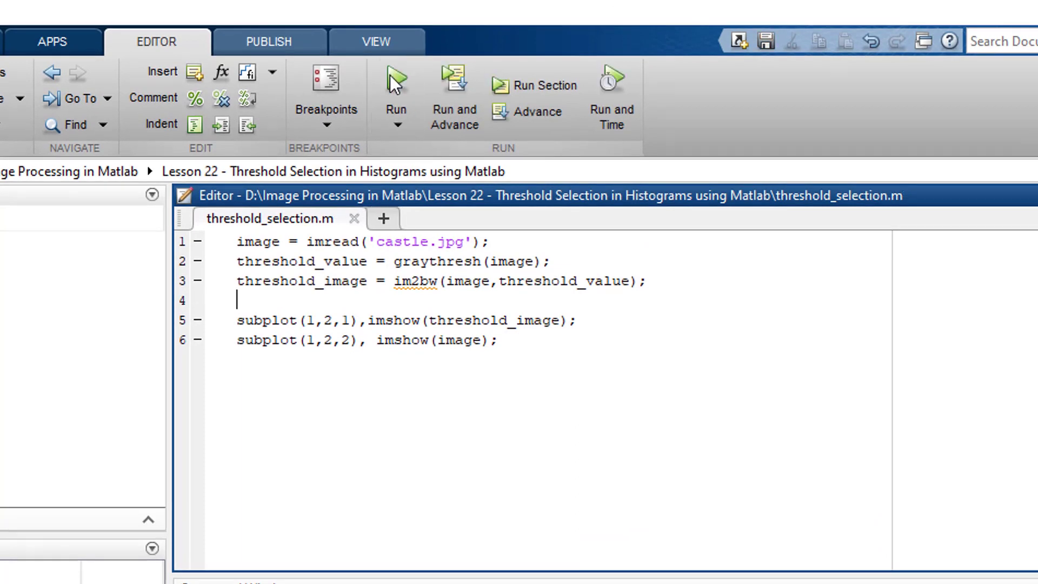
mouse_move(395, 80)
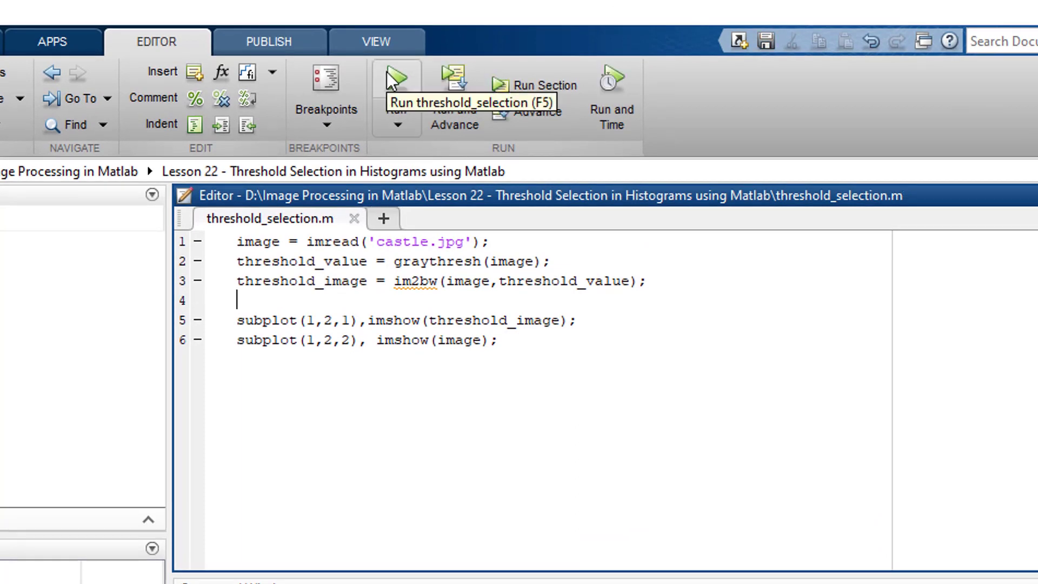